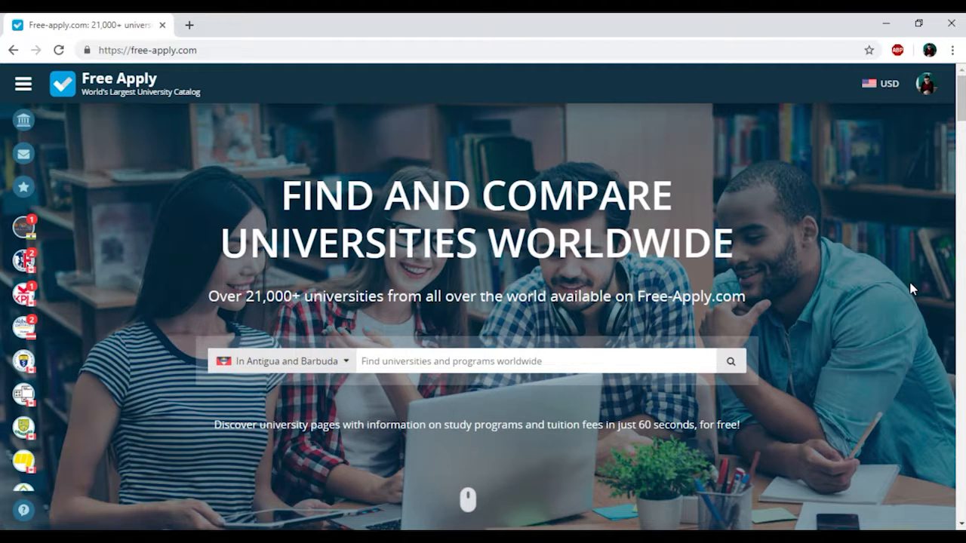
Step: Search for Biomedicine (Program) with the country set to United Kingdom
{"action": "scroll", "scroll_direction": "down", "scroll_amount": 3}
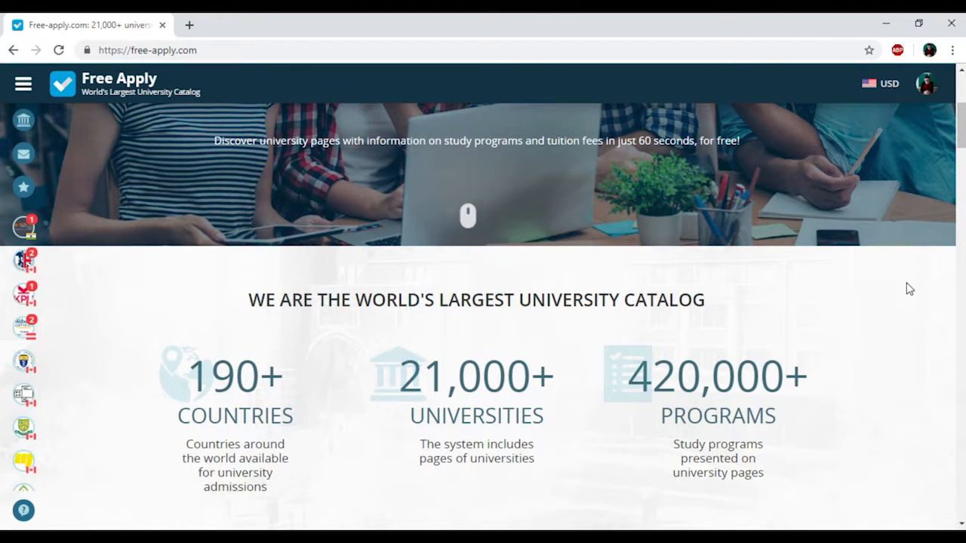
{"action": "scroll", "scroll_direction": "down", "scroll_amount": 3}
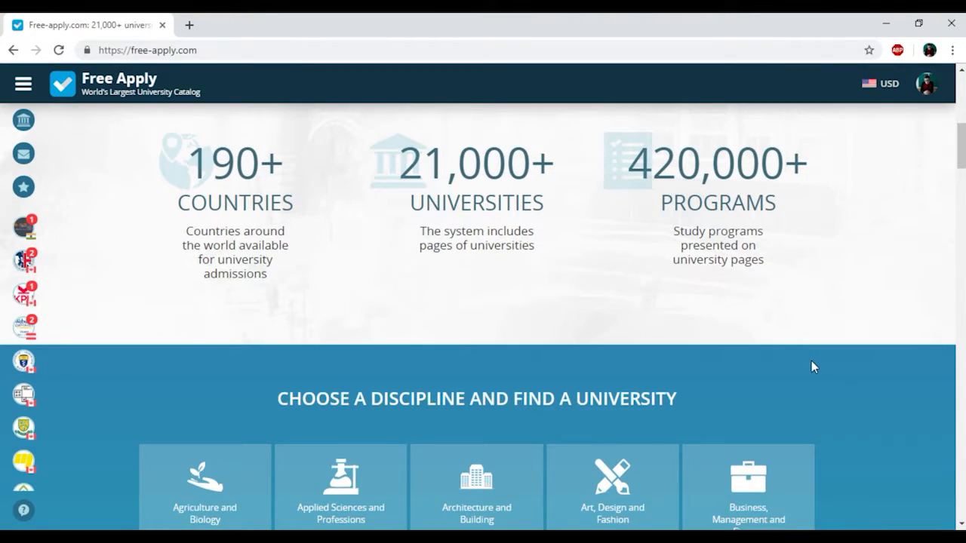
{"action": "scroll", "scroll_direction": "down", "scroll_amount": 3}
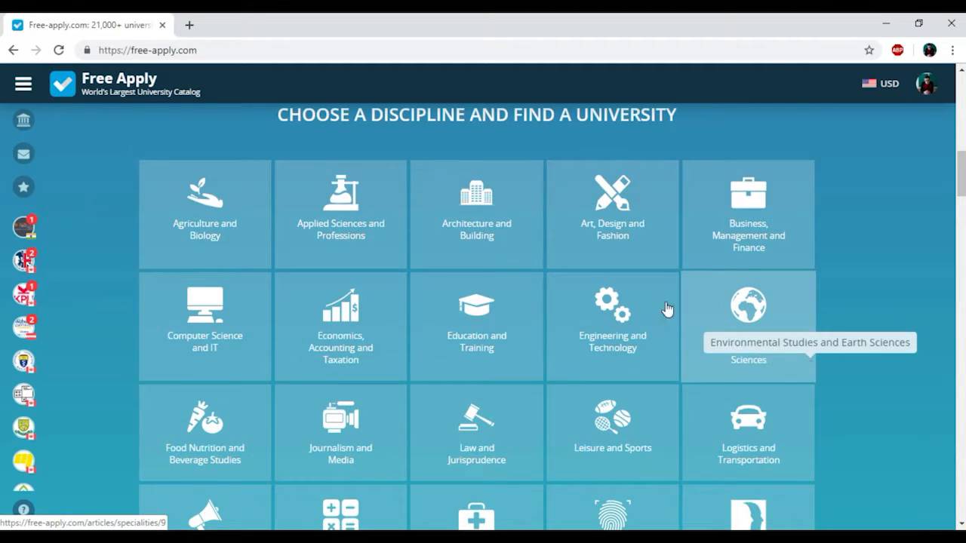
{"action": "scroll", "scroll_direction": "down", "scroll_amount": 3}
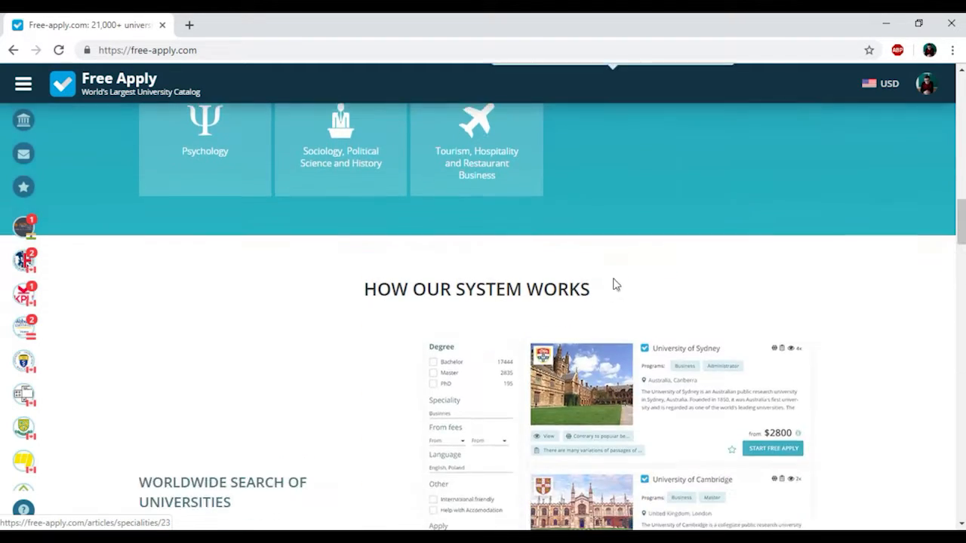
{"action": "scroll", "scroll_direction": "up", "scroll_amount": 3}
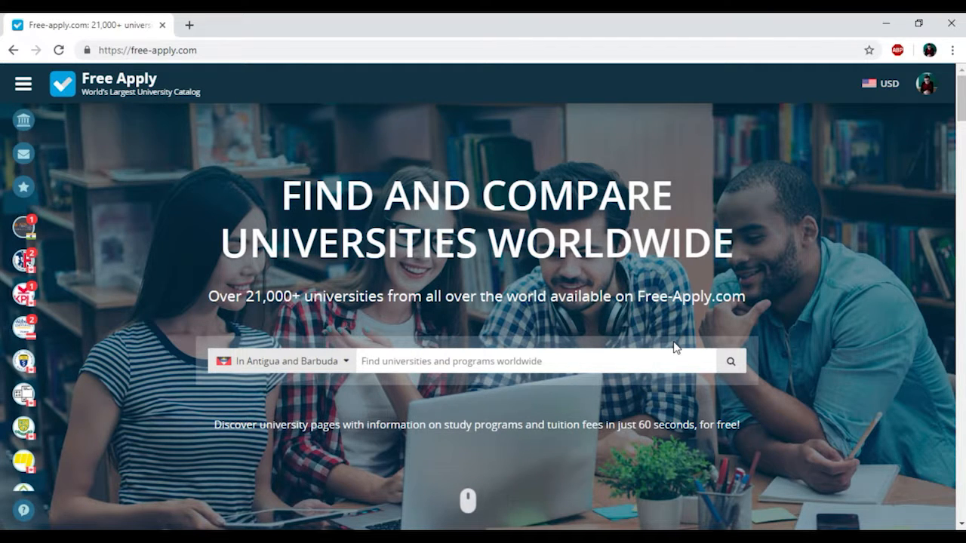
{"action": "mouse_move", "coordinate": [922, 89]}
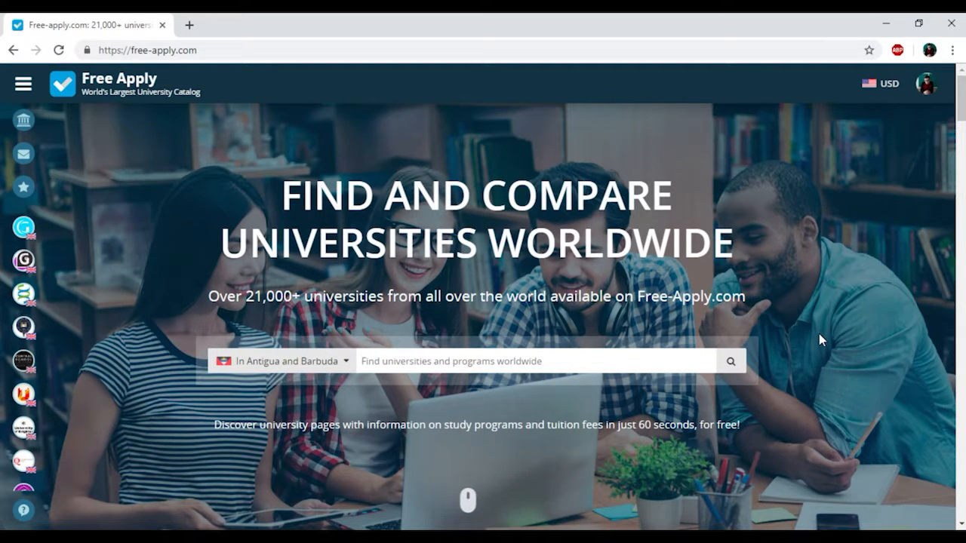
{"action": "mouse_move", "coordinate": [349, 376]}
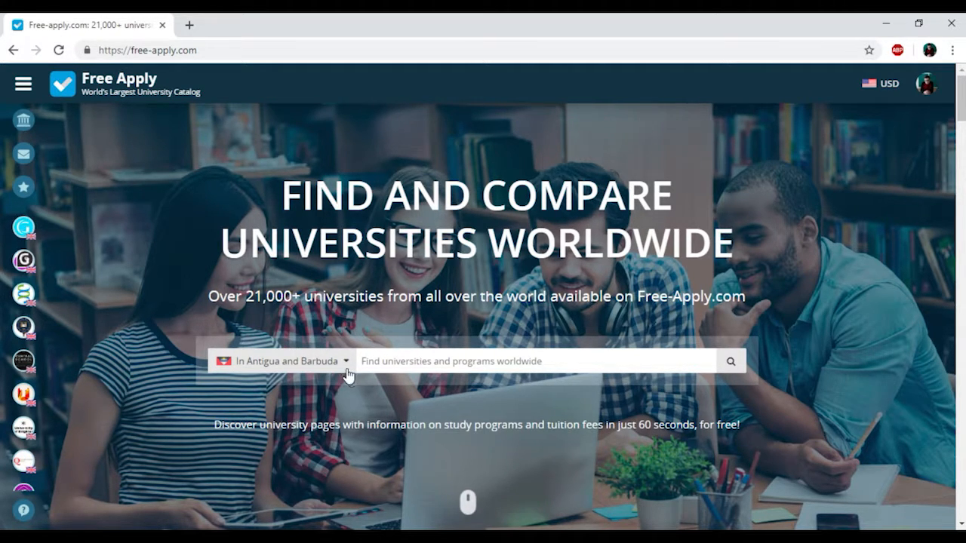
{"action": "left_click", "coordinate": [280, 361]}
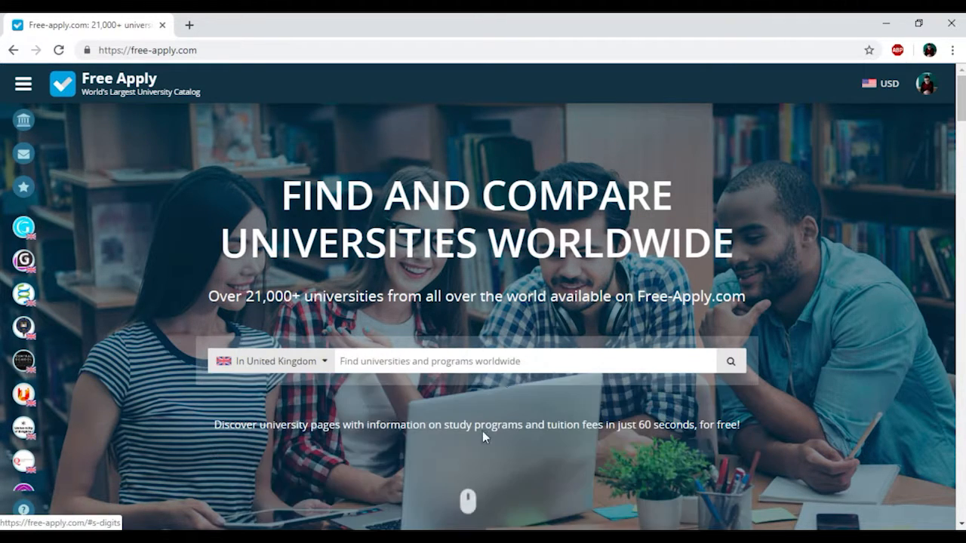
{"action": "type", "text": "Bio"}
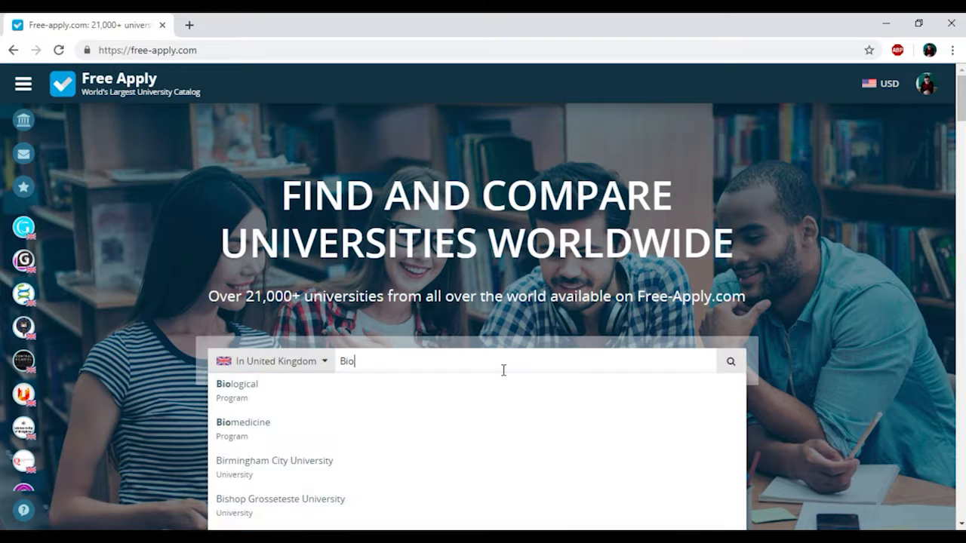
{"action": "left_click", "coordinate": [241, 423]}
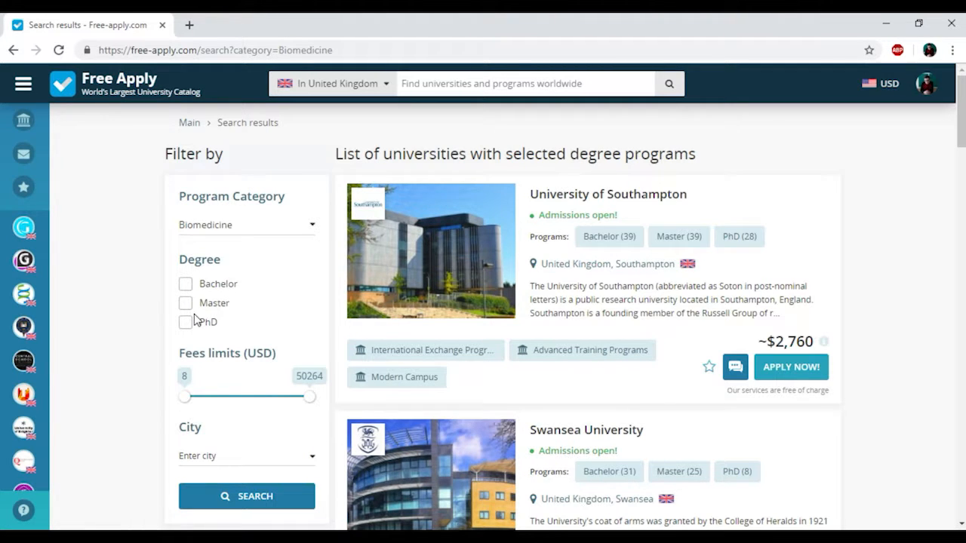
Step: Filter to Master degrees and raise the minimum fee limit to 3149 USD
{"action": "left_click", "coordinate": [185, 302]}
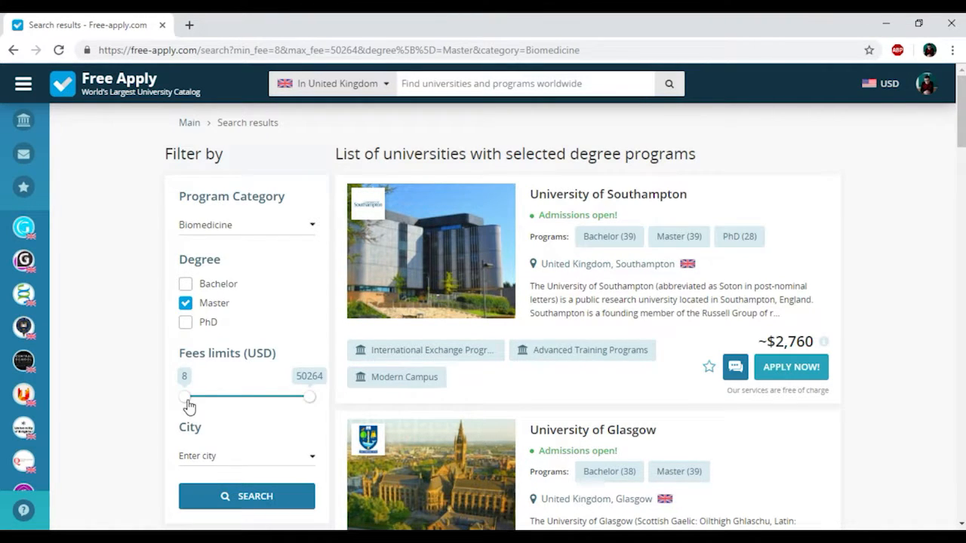
{"action": "left_click_drag", "start_coordinate": [184, 396], "coordinate": [193, 396]}
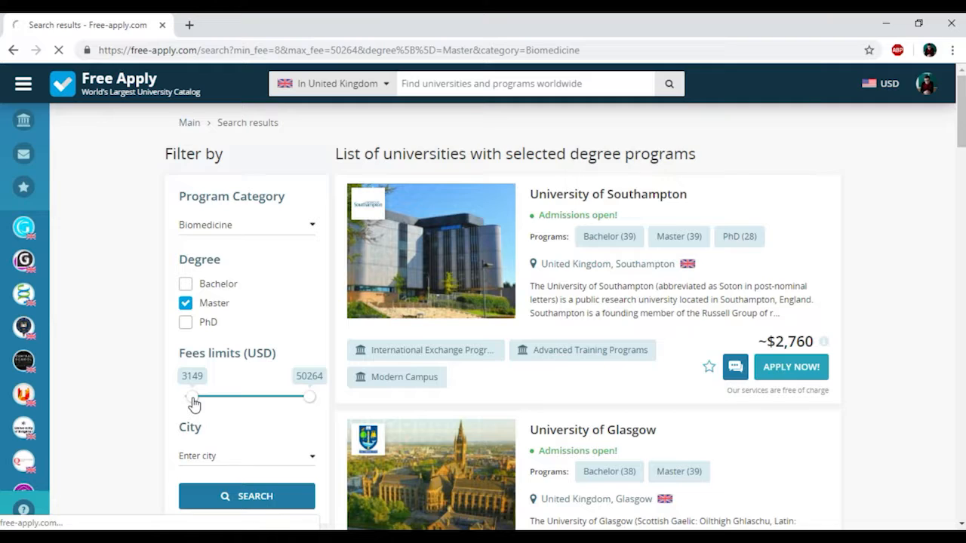
{"action": "left_click_drag", "start_coordinate": [181, 397], "coordinate": [193, 397]}
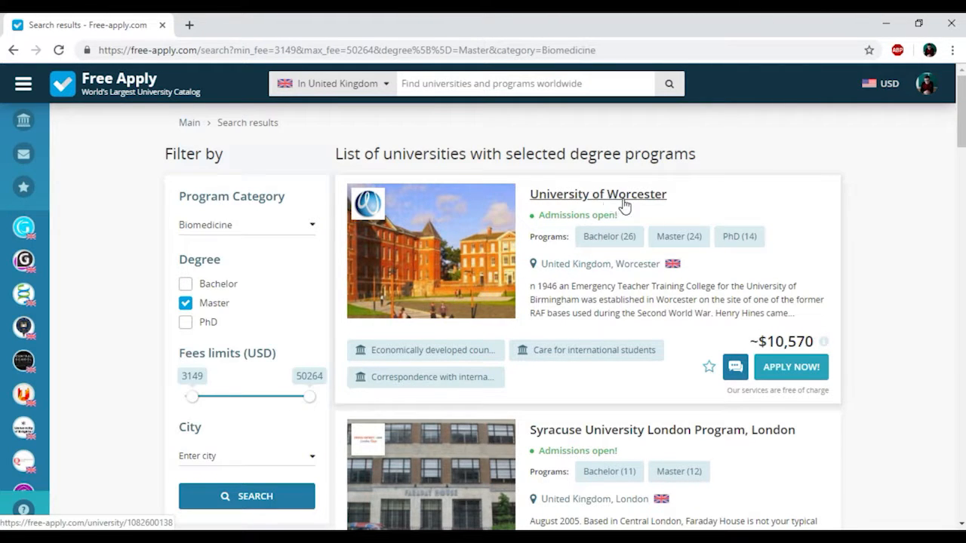
{"action": "mouse_move", "coordinate": [634, 293]}
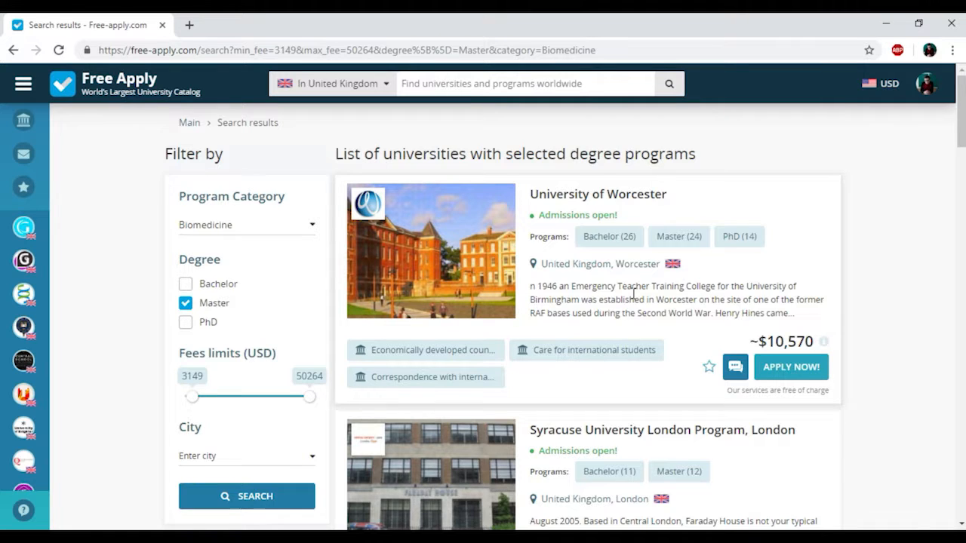
Step: Scroll through page one of the filtered results down to the pagination
{"action": "scroll", "scroll_direction": "down", "scroll_amount": 3}
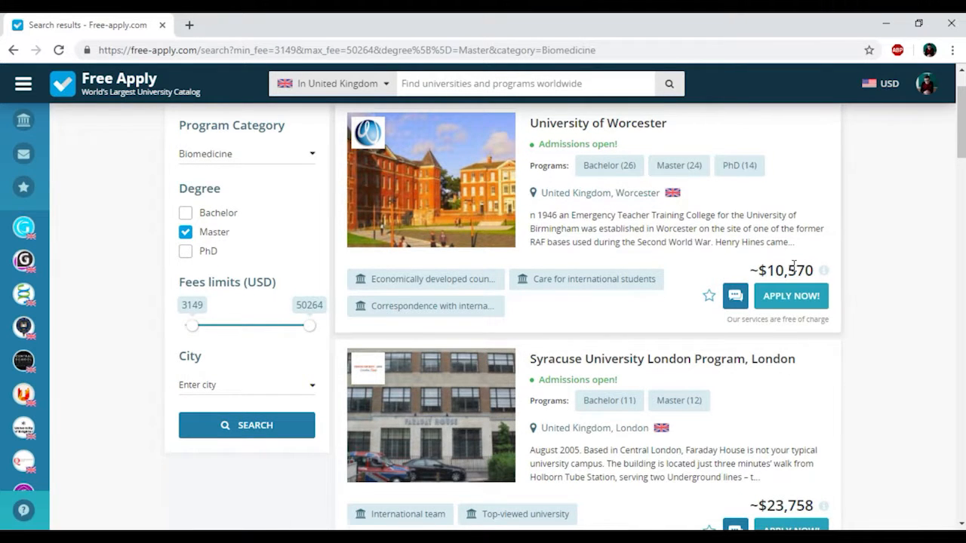
{"action": "scroll", "scroll_direction": "down", "scroll_amount": 3}
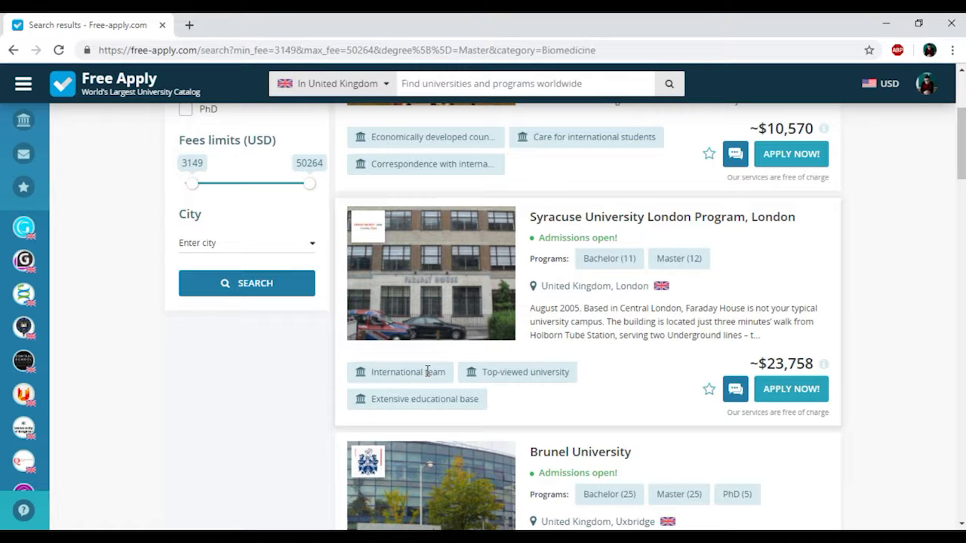
{"action": "scroll", "scroll_direction": "down", "scroll_amount": 3}
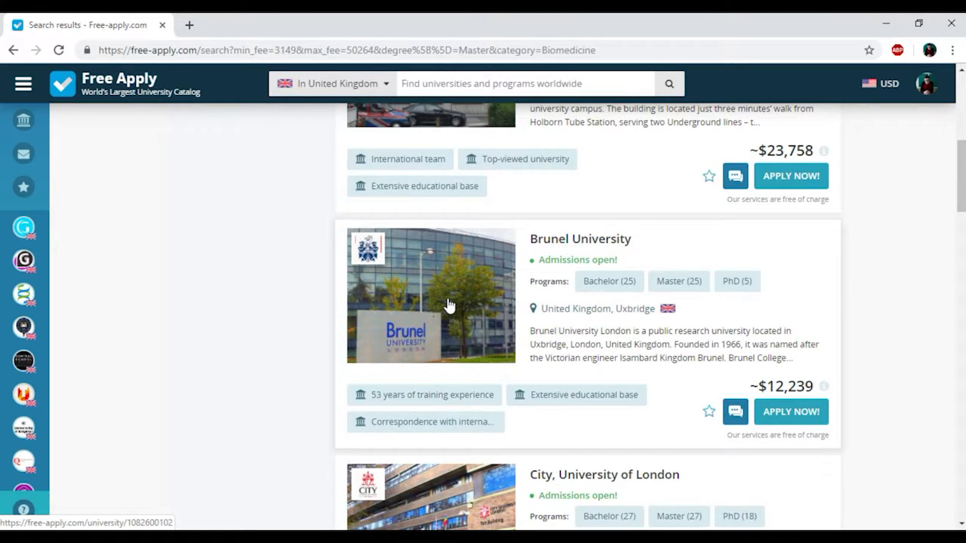
{"action": "scroll", "scroll_direction": "down", "scroll_amount": 3}
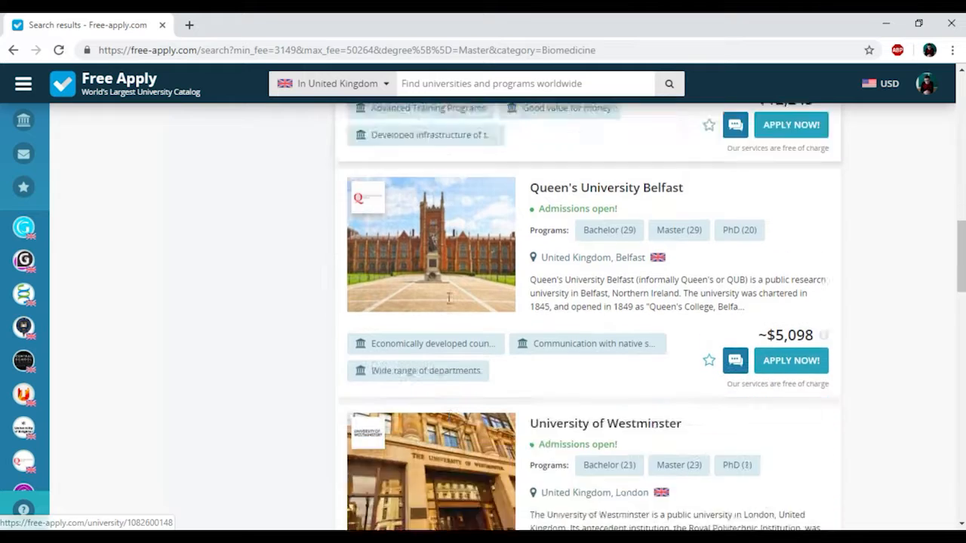
{"action": "scroll", "scroll_direction": "down", "scroll_amount": 3}
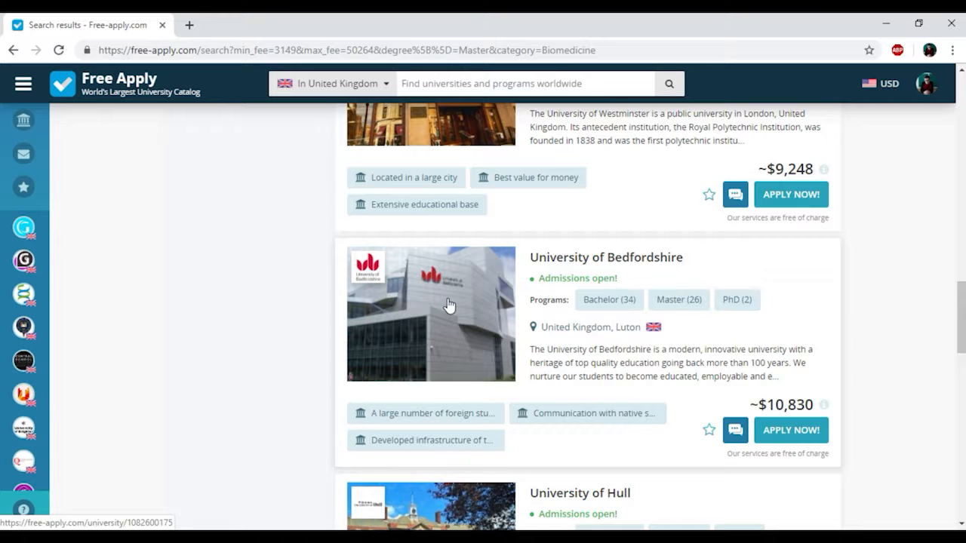
{"action": "scroll", "scroll_direction": "down", "scroll_amount": 3}
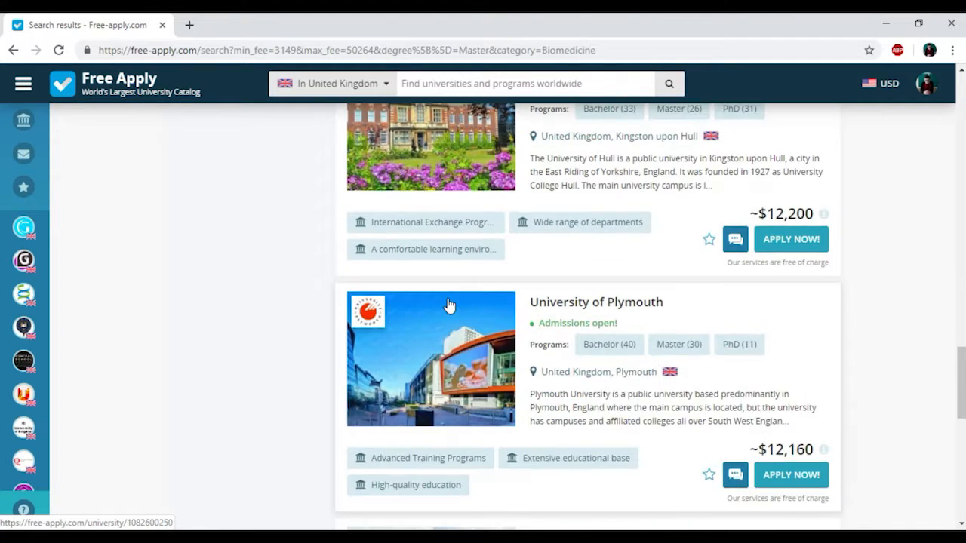
{"action": "scroll", "scroll_direction": "down", "scroll_amount": 3}
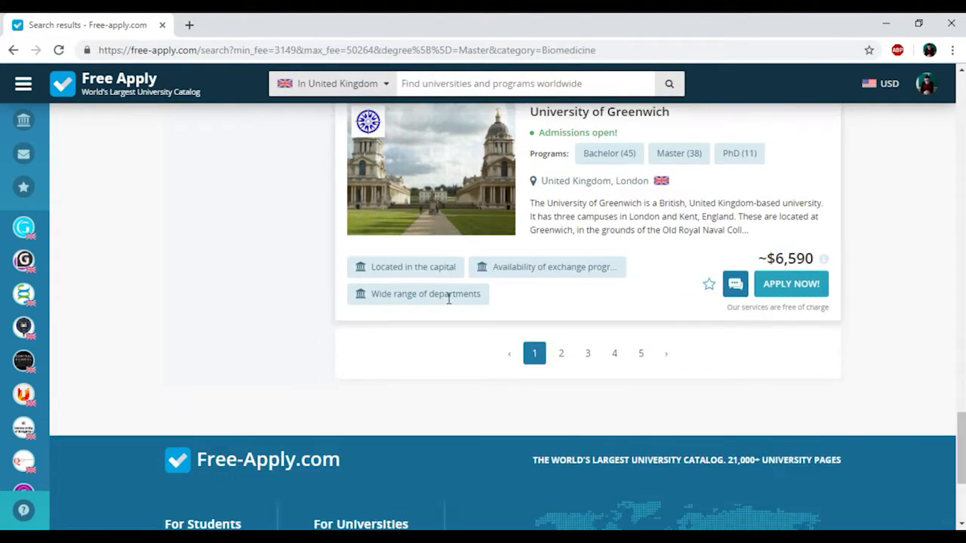
{"action": "left_click", "coordinate": [561, 353]}
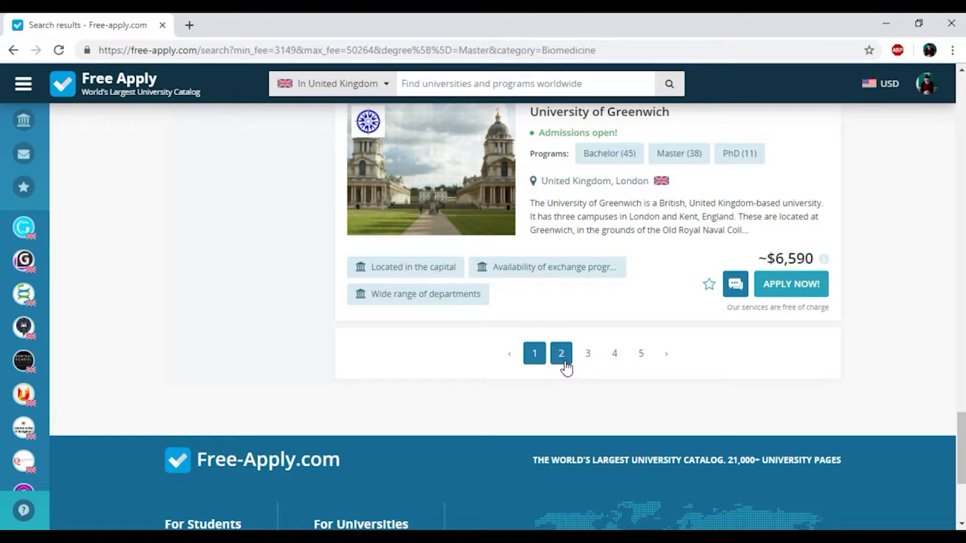
Step: Go to results page 2 and open the University of Warwick profile
{"action": "left_click", "coordinate": [562, 353]}
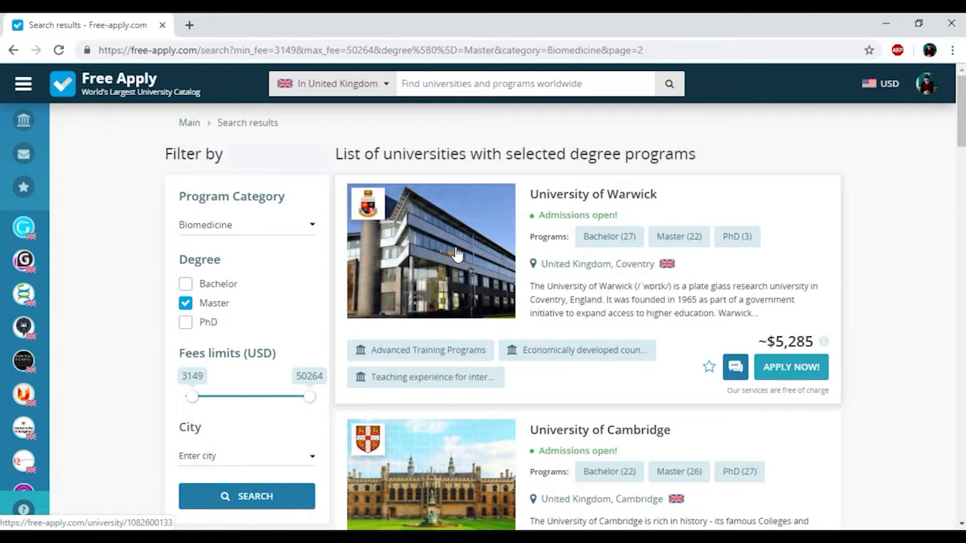
{"action": "mouse_move", "coordinate": [575, 202]}
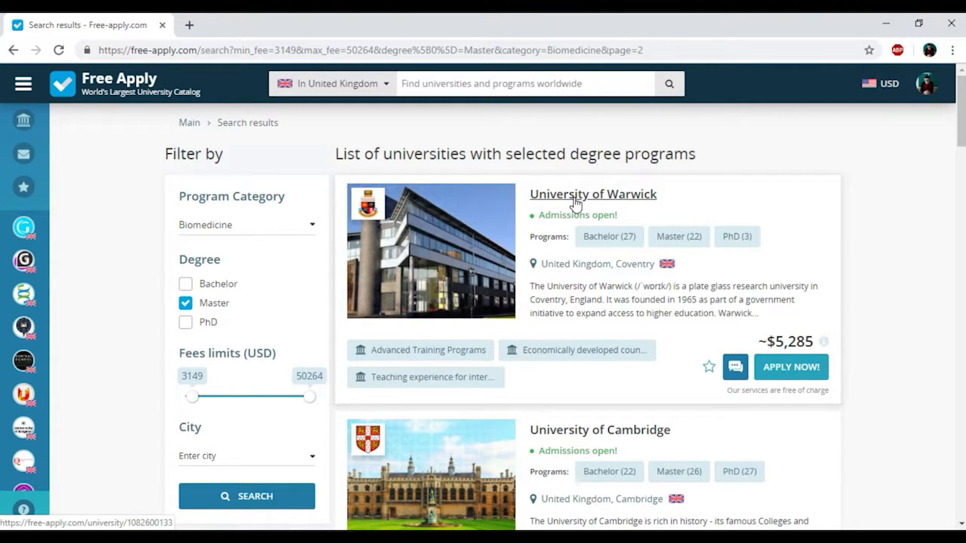
{"action": "left_click", "coordinate": [592, 194]}
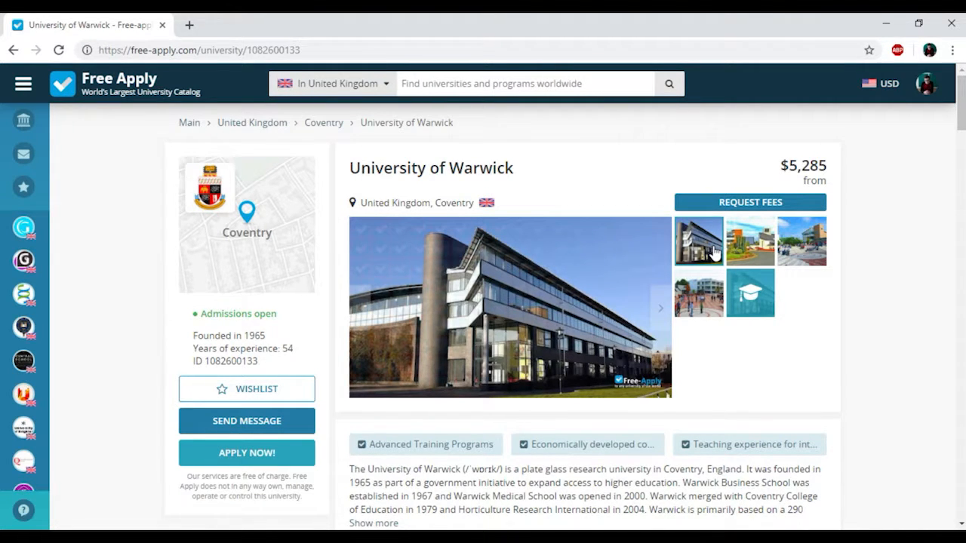
Step: Expand Warwick's description, show Master programmes and expand the Biomedicine category
{"action": "scroll", "scroll_direction": "down", "scroll_amount": 3}
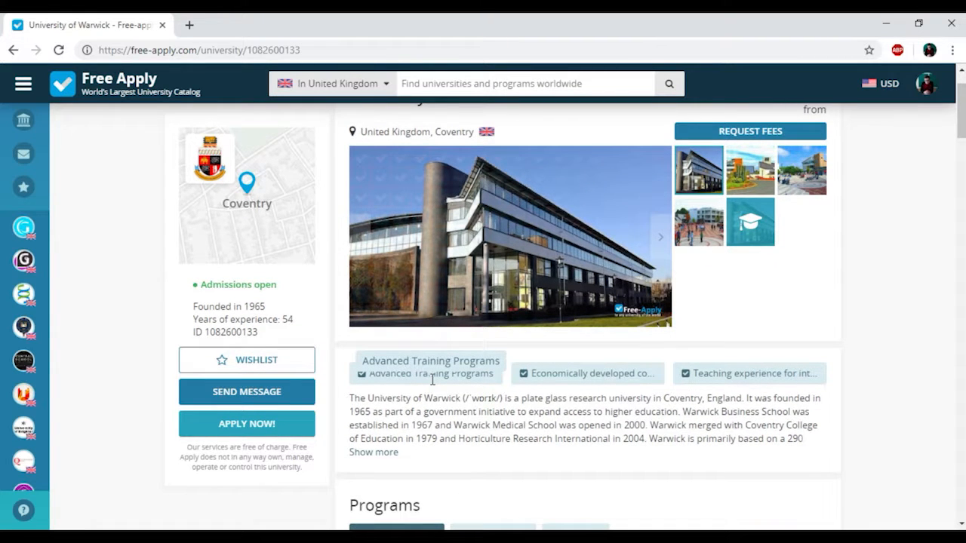
{"action": "mouse_move", "coordinate": [566, 374]}
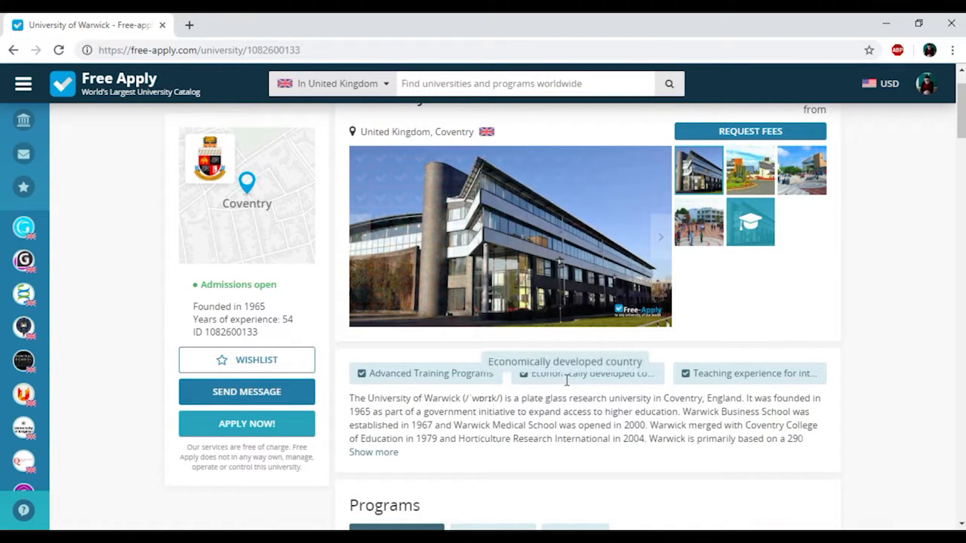
{"action": "mouse_move", "coordinate": [752, 373]}
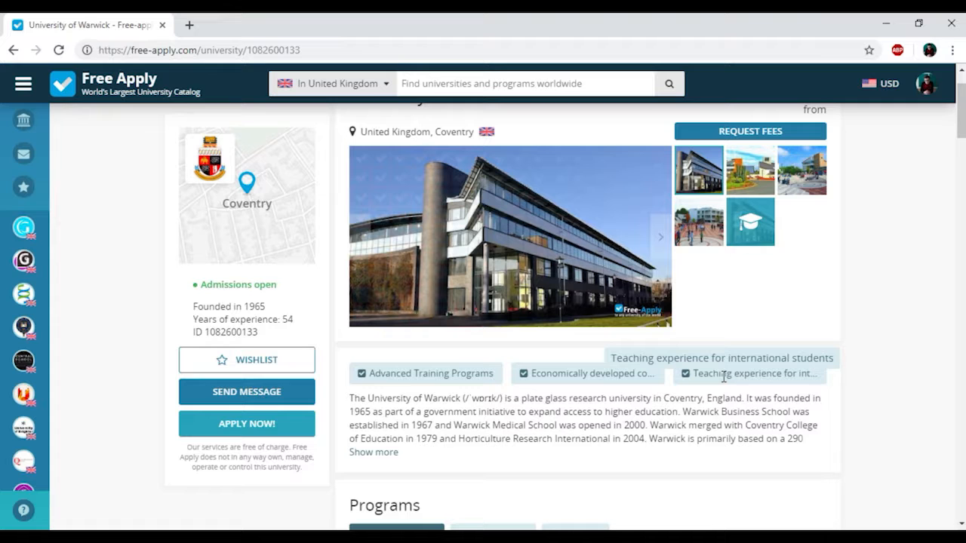
{"action": "mouse_move", "coordinate": [512, 411]}
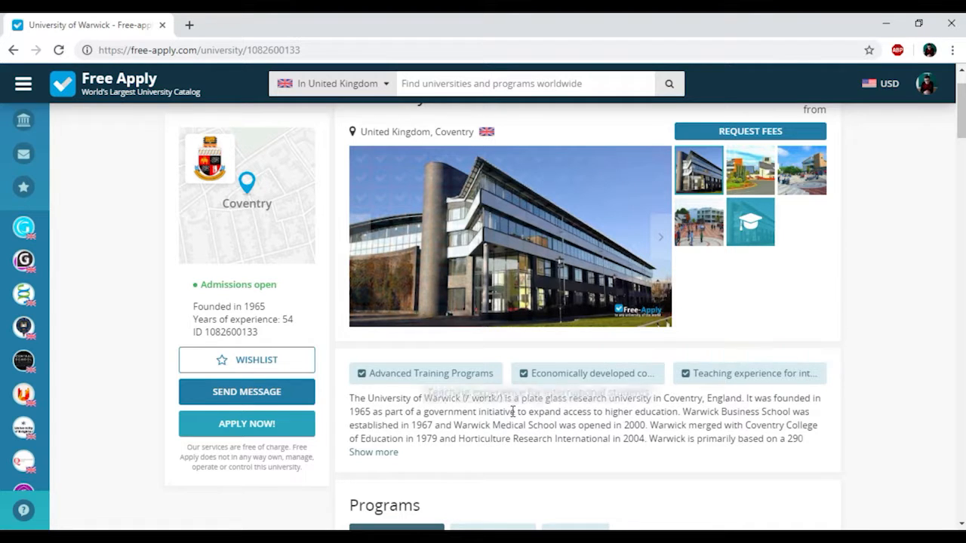
{"action": "left_click", "coordinate": [373, 453]}
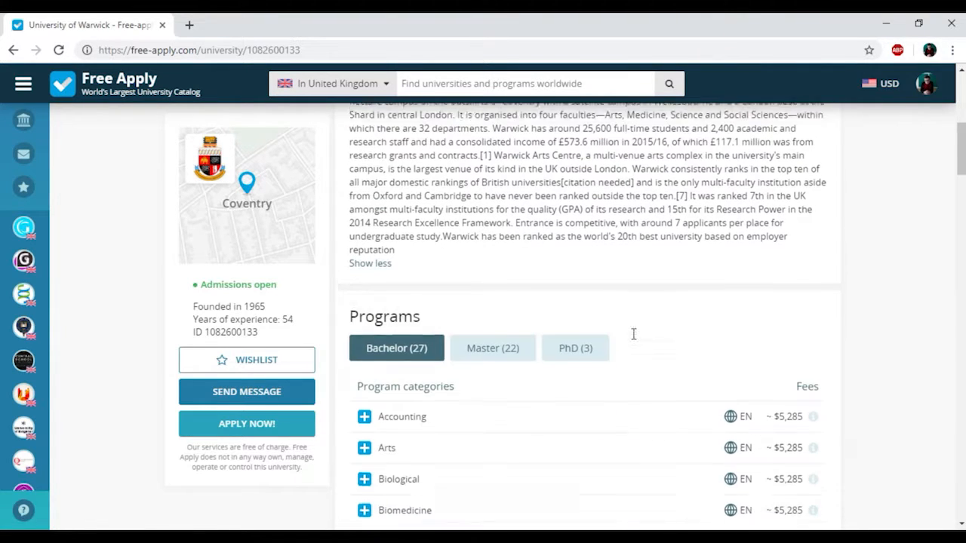
{"action": "scroll", "scroll_direction": "down", "scroll_amount": 3}
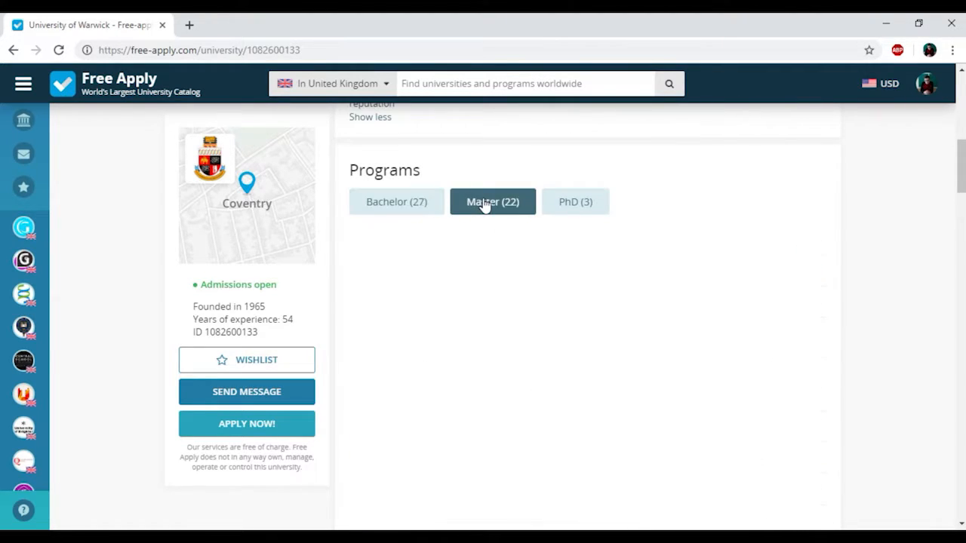
{"action": "left_click", "coordinate": [492, 202]}
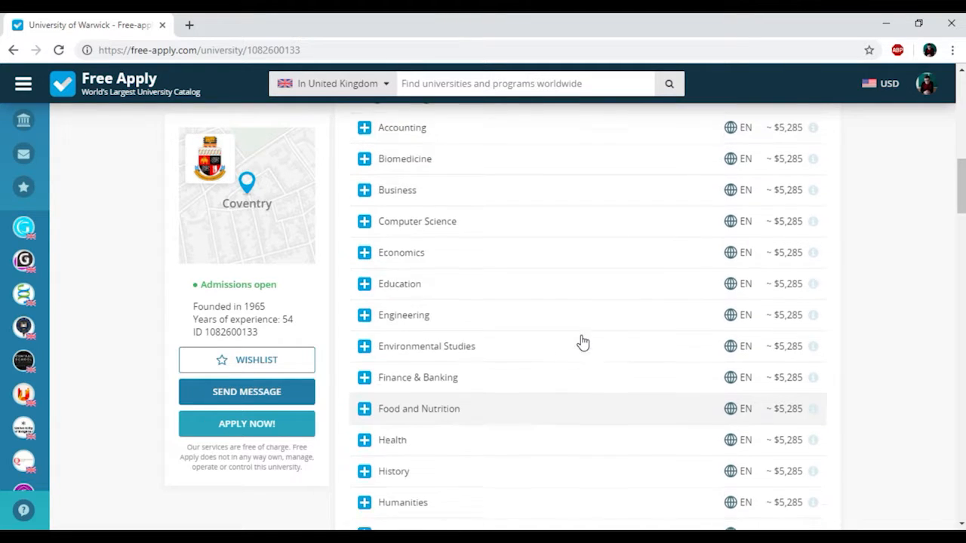
{"action": "left_click", "coordinate": [366, 158]}
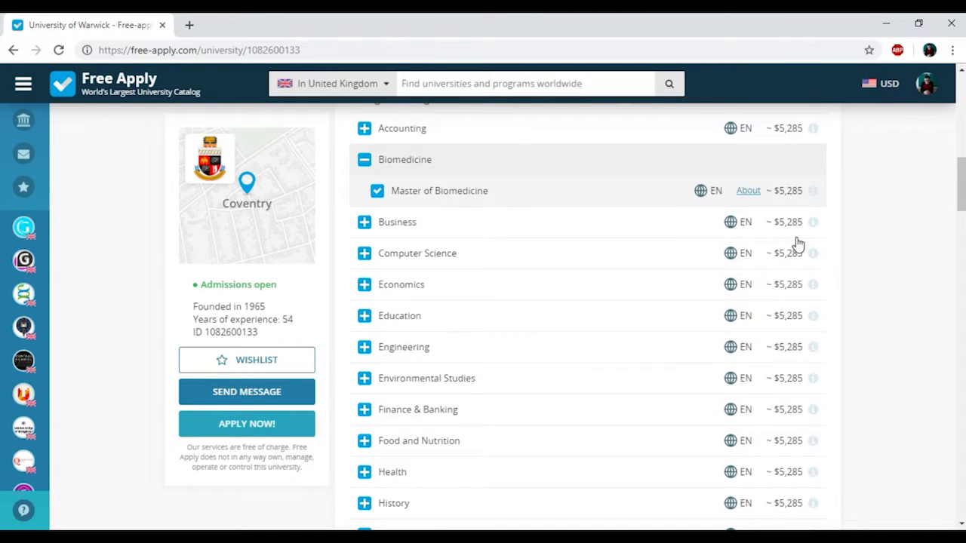
{"action": "mouse_move", "coordinate": [749, 190]}
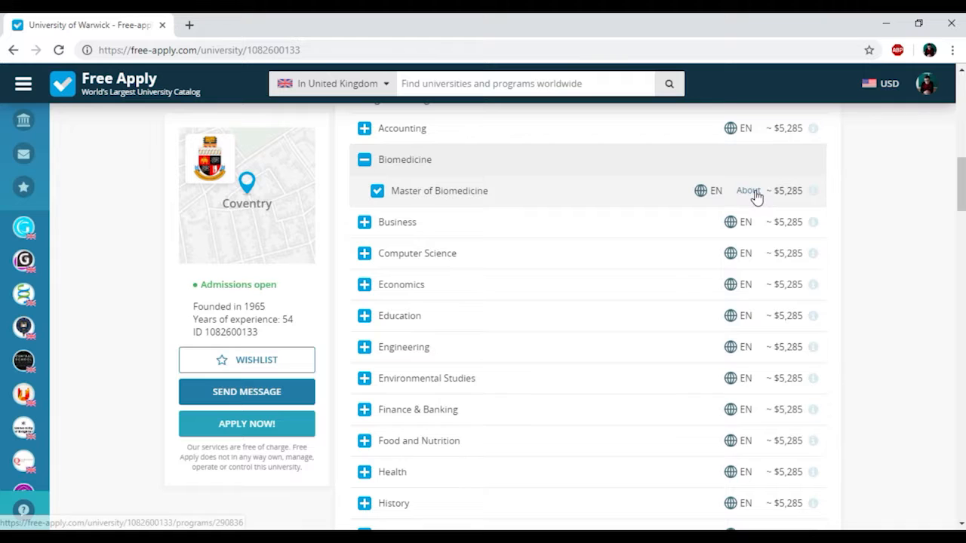
Step: Review the Master of Biomedicine details through required documents, map and $5,285 fees
{"action": "left_click", "coordinate": [748, 190]}
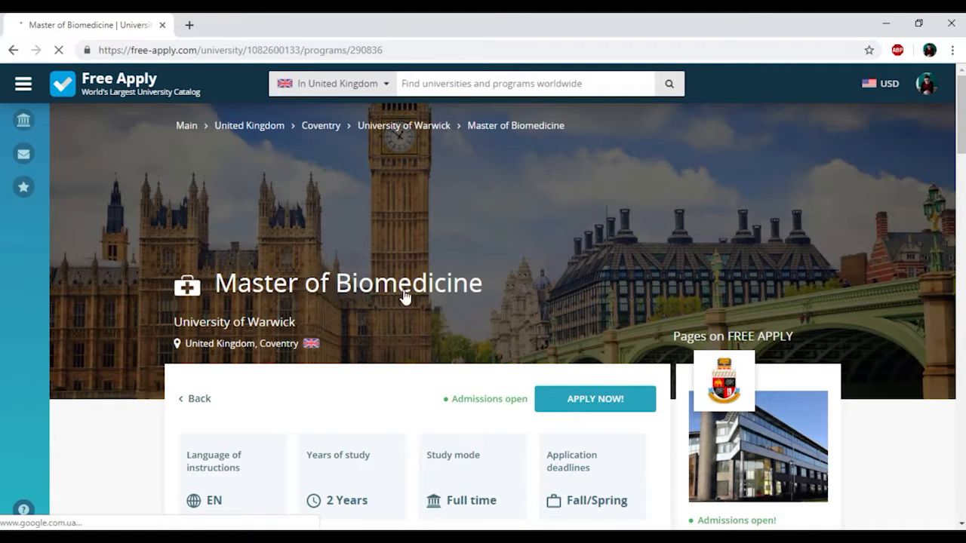
{"action": "scroll", "scroll_direction": "down", "scroll_amount": 3}
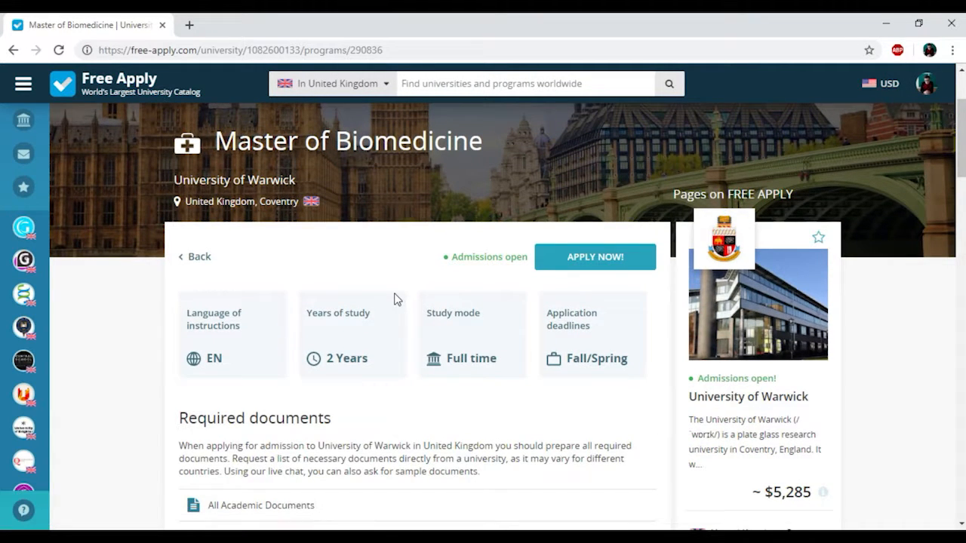
{"action": "mouse_move", "coordinate": [214, 359]}
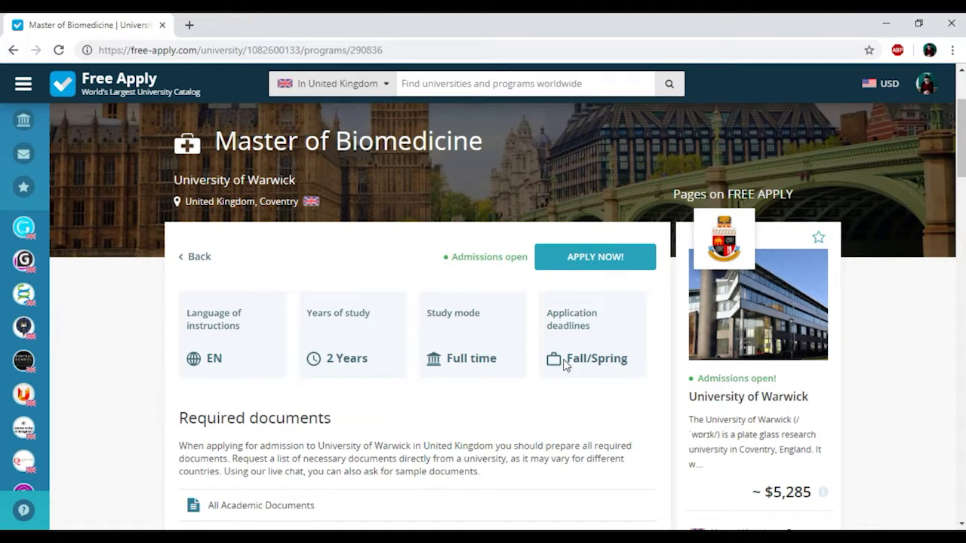
{"action": "scroll", "scroll_direction": "down", "scroll_amount": 3}
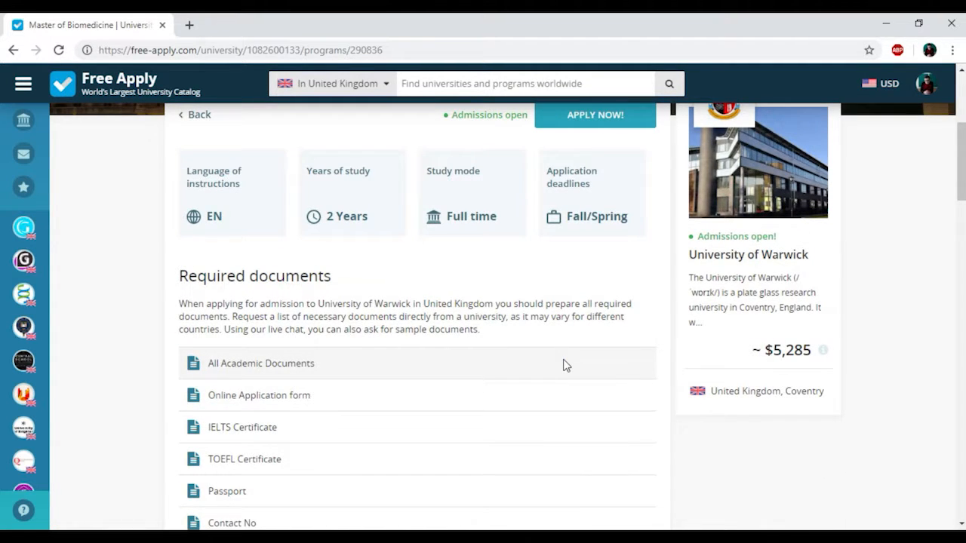
{"action": "scroll", "scroll_direction": "down", "scroll_amount": 3}
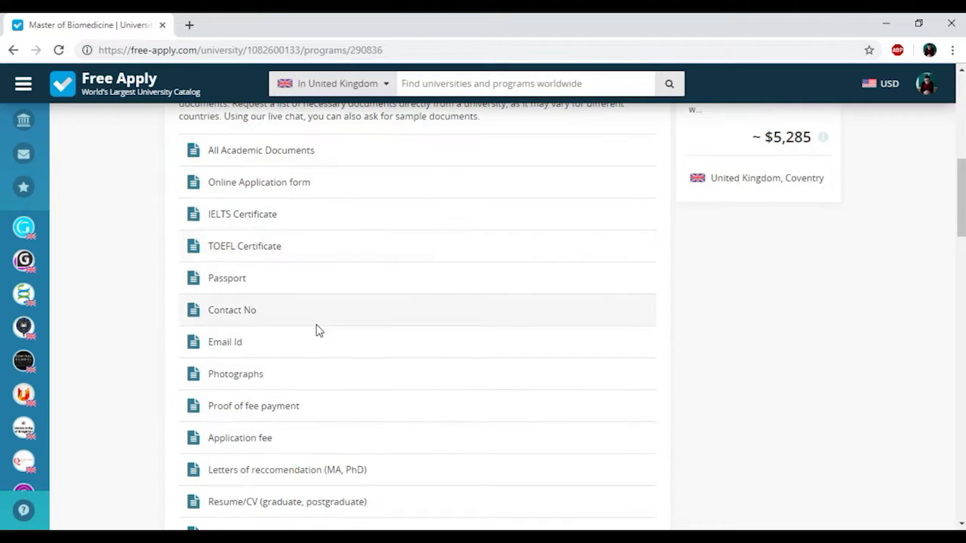
{"action": "scroll", "scroll_direction": "down", "scroll_amount": 3}
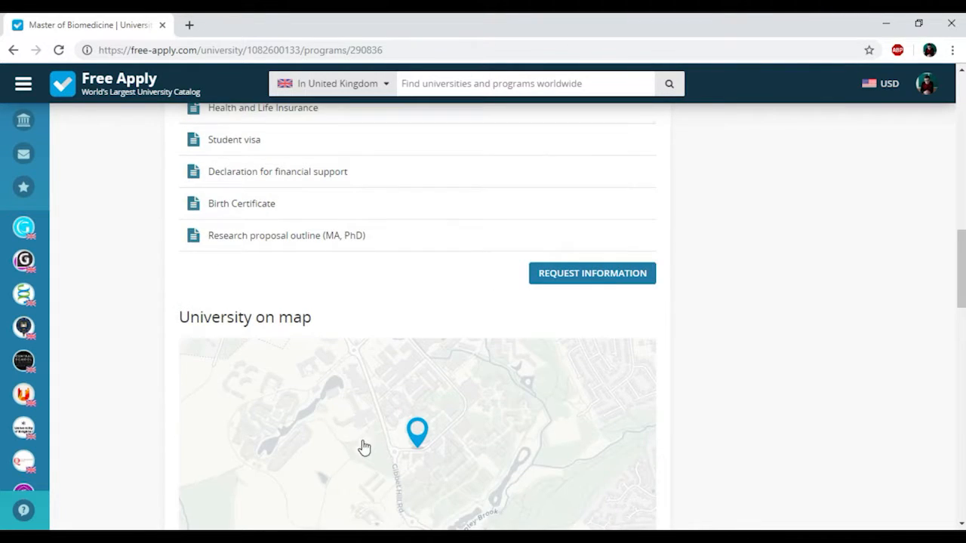
{"action": "scroll", "scroll_direction": "down", "scroll_amount": 3}
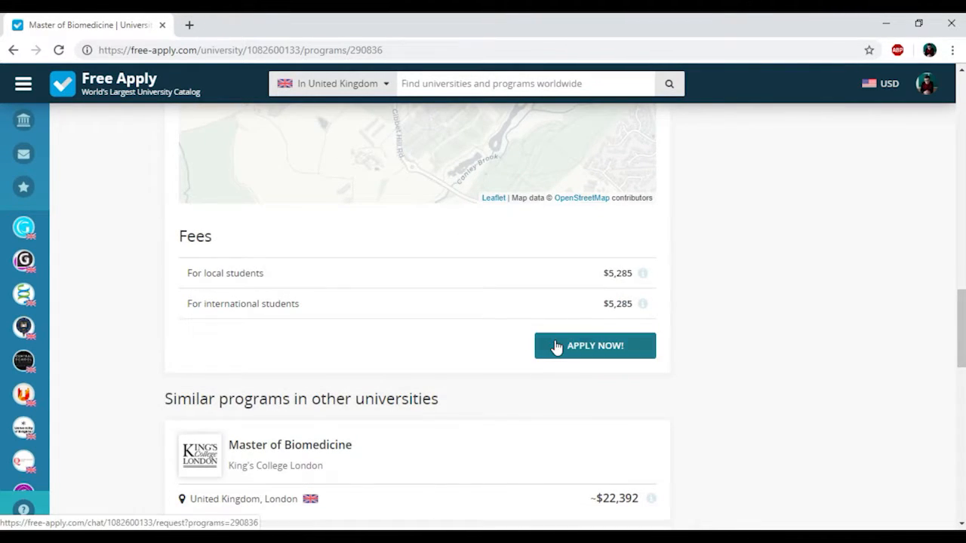
Step: Start the Warwick admissions chat and copy the earlier introduction message into it
{"action": "left_click", "coordinate": [595, 346]}
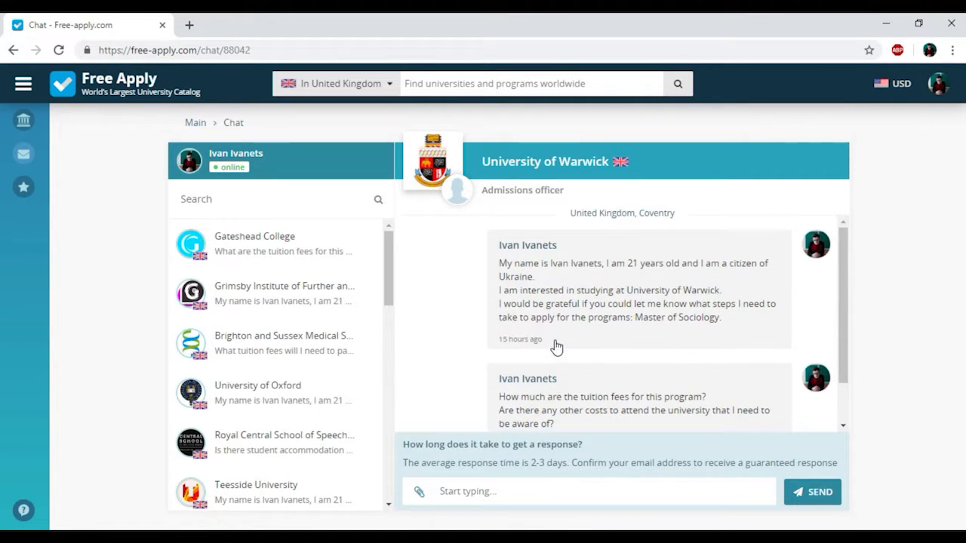
{"action": "mouse_move", "coordinate": [682, 354]}
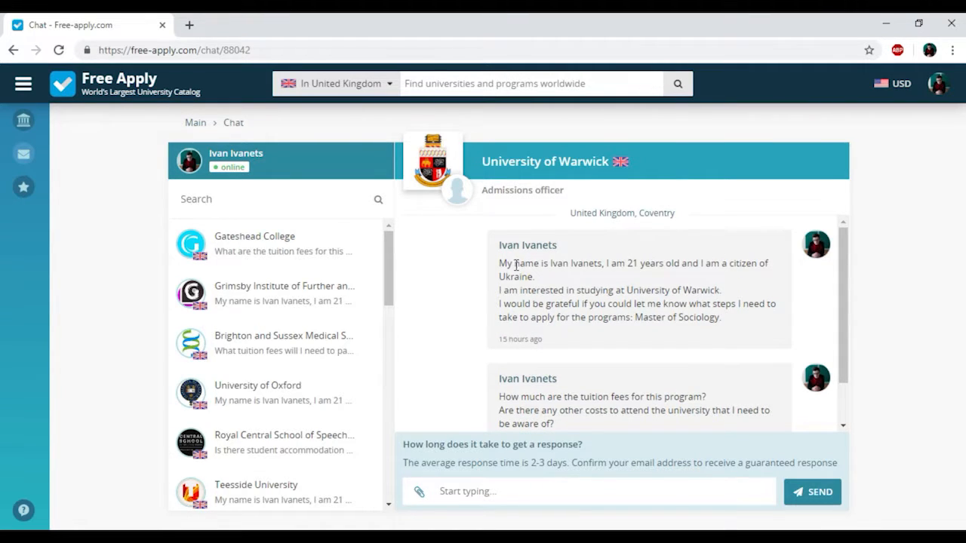
{"action": "double_click", "coordinate": [506, 262]}
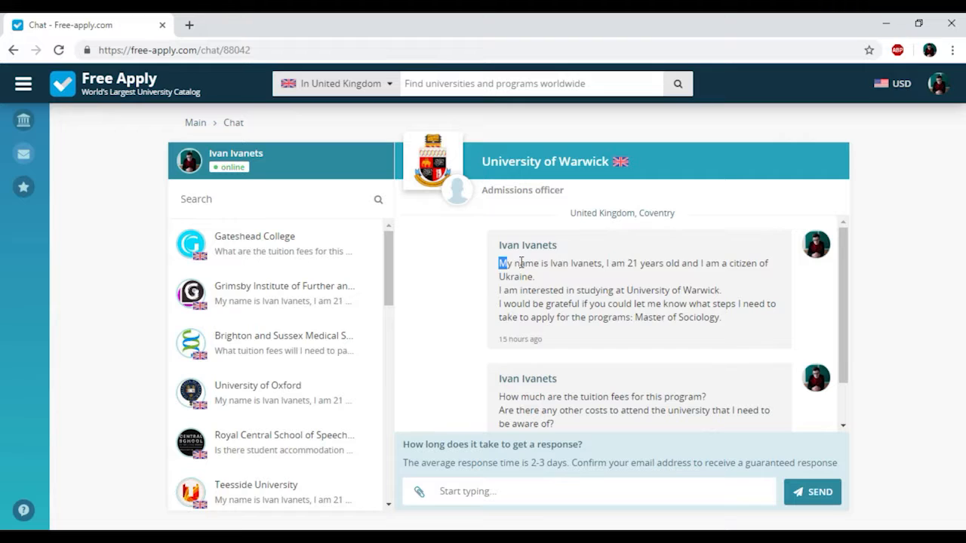
{"action": "left_click_drag", "start_coordinate": [502, 263], "coordinate": [722, 317]}
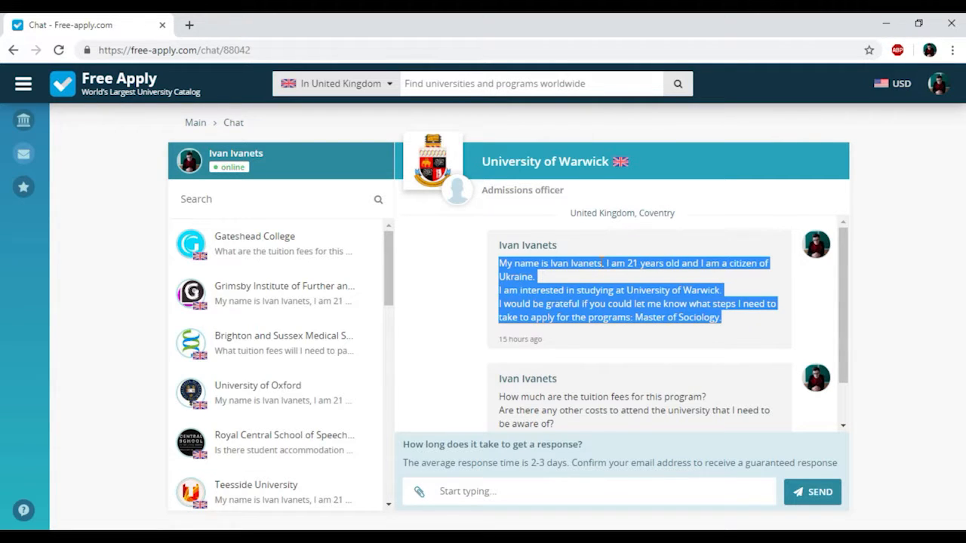
{"action": "scroll", "scroll_direction": "down", "scroll_amount": 3}
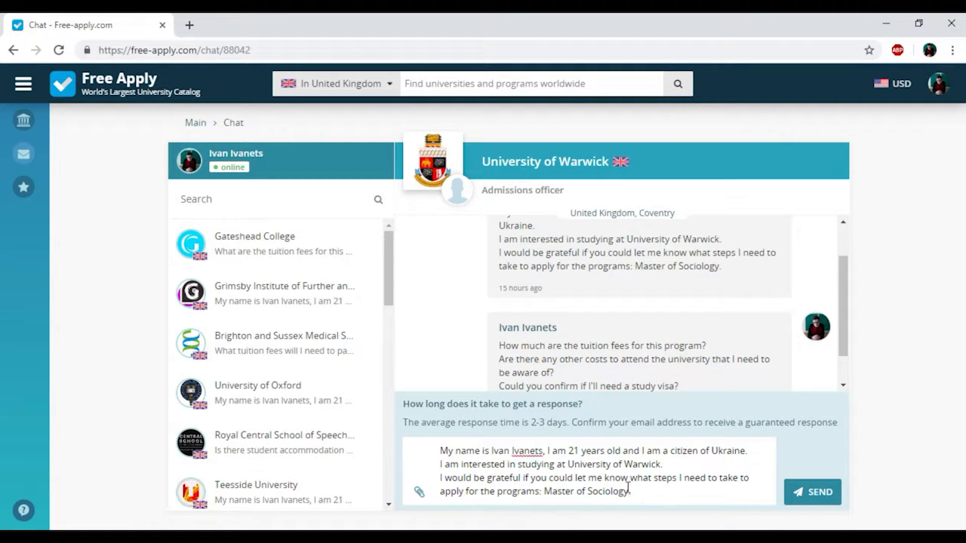
Step: Replace 'Sociology' with 'Biomedicine' in the drafted enquiry
{"action": "double_click", "coordinate": [607, 491]}
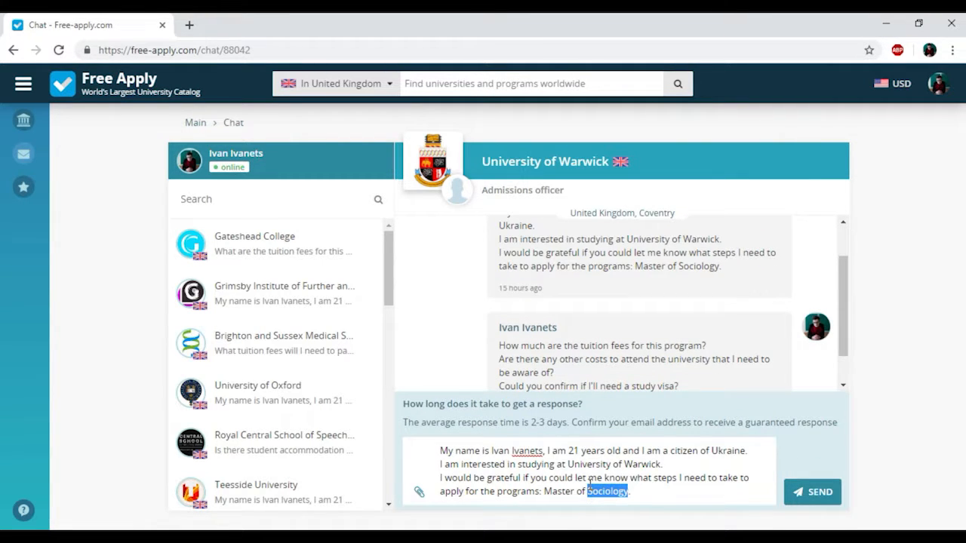
{"action": "type", "text": "Bio"}
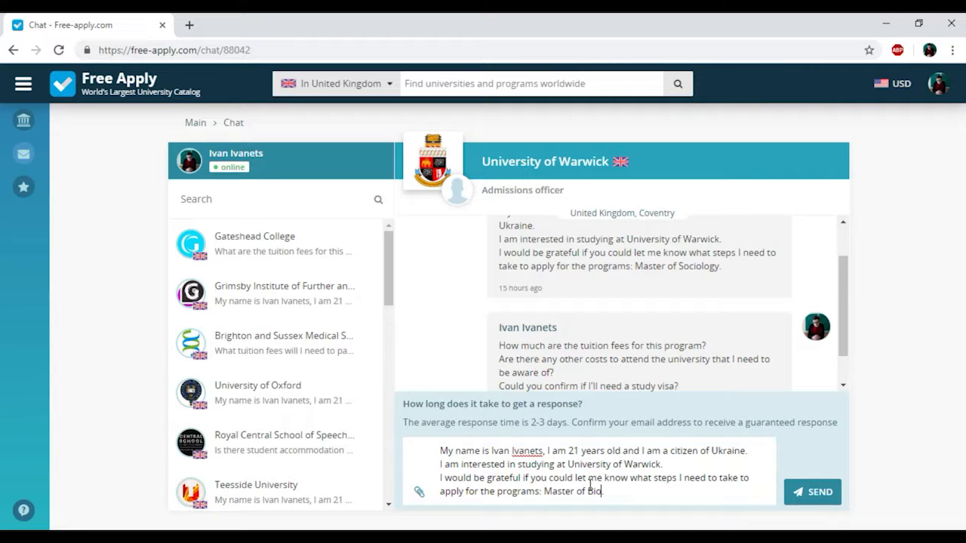
{"action": "type", "text": "medicine."}
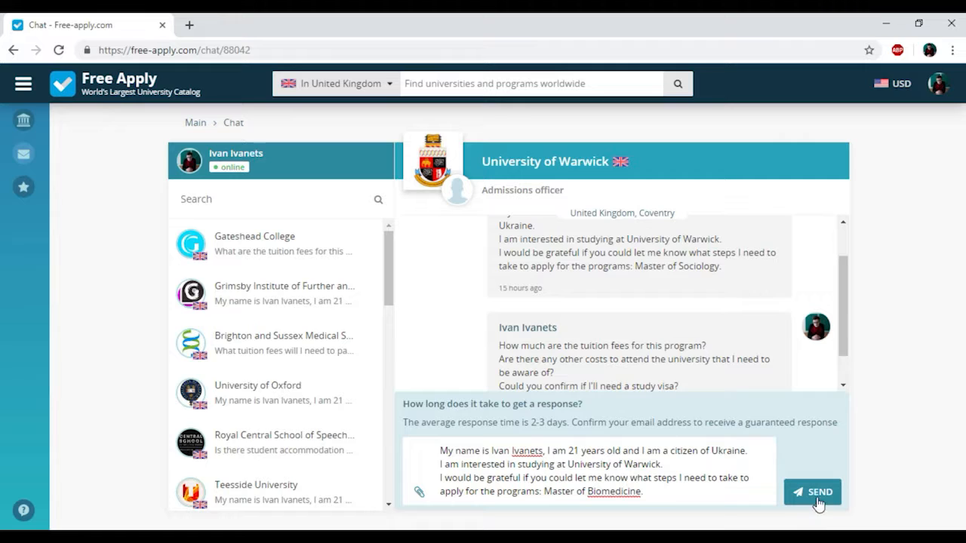
Step: Send the Master of Biomedicine enquiry to the Warwick admissions officer
{"action": "left_click", "coordinate": [812, 492]}
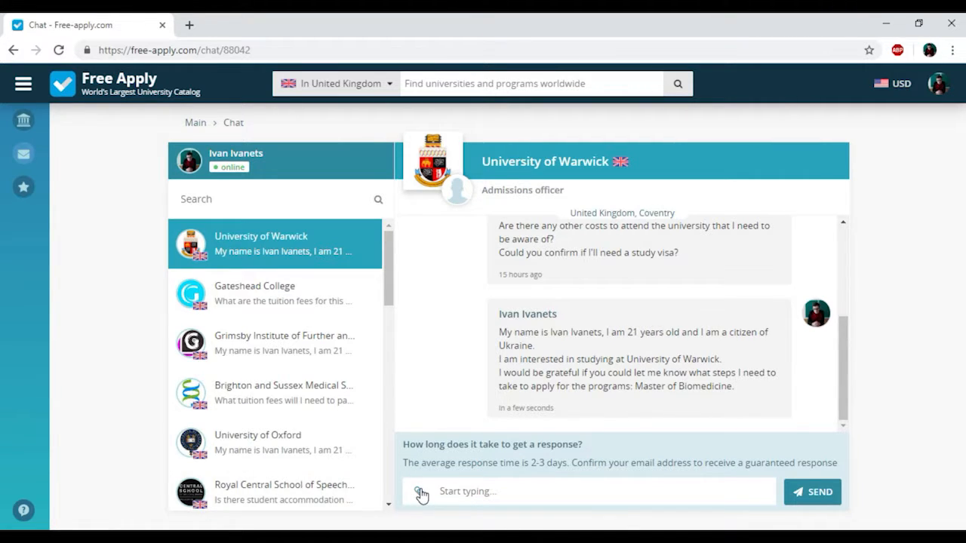
{"action": "scroll", "scroll_direction": "down", "scroll_amount": 3}
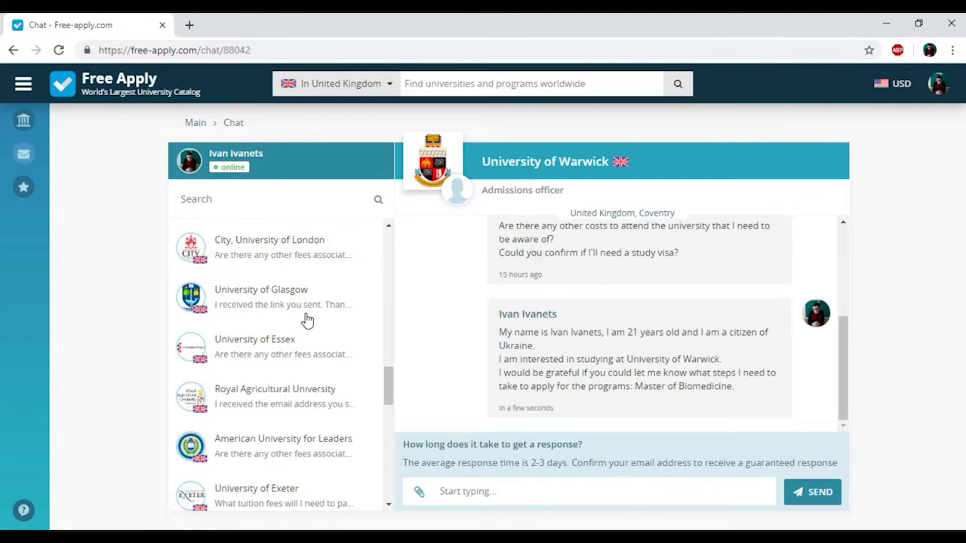
{"action": "left_click", "coordinate": [274, 296]}
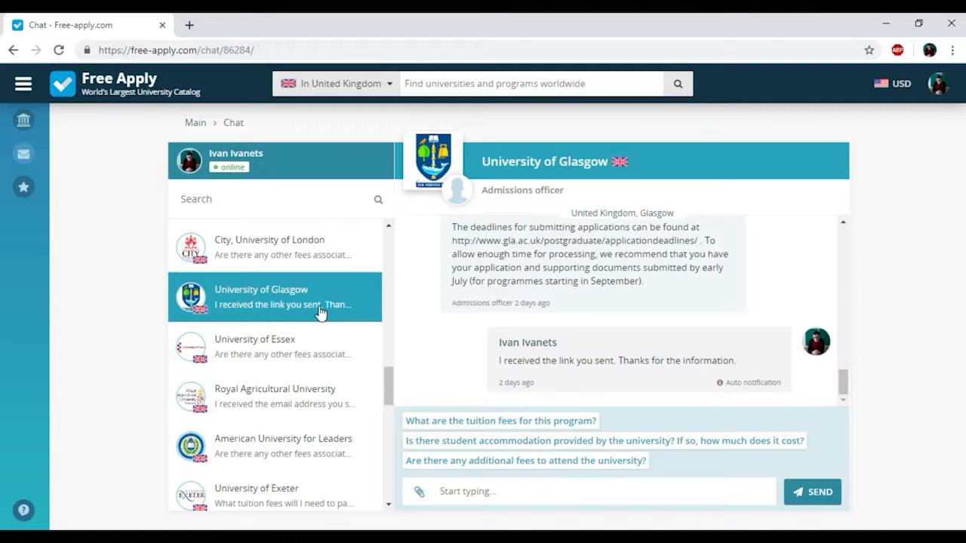
{"action": "scroll", "scroll_direction": "down", "scroll_amount": 3}
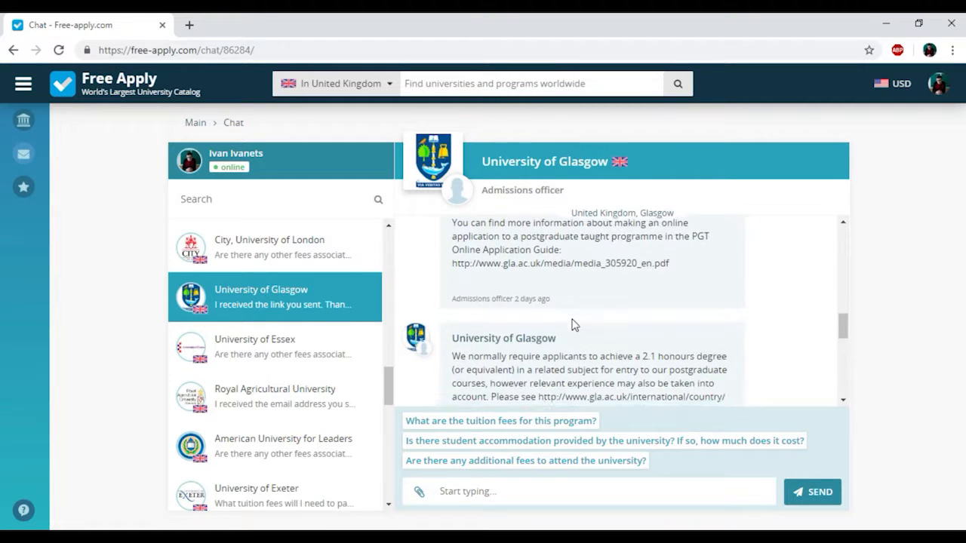
{"action": "scroll", "scroll_direction": "down", "scroll_amount": 3}
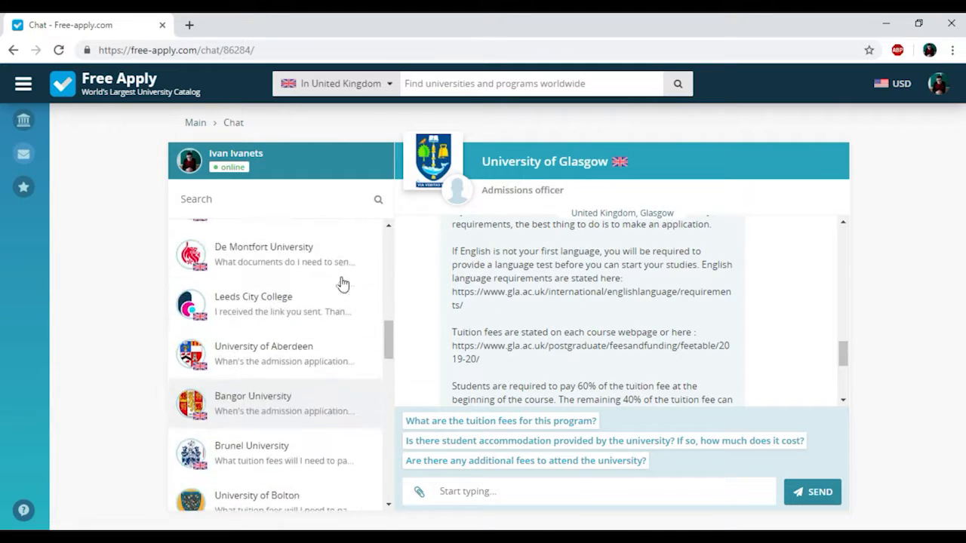
{"action": "left_click", "coordinate": [271, 243]}
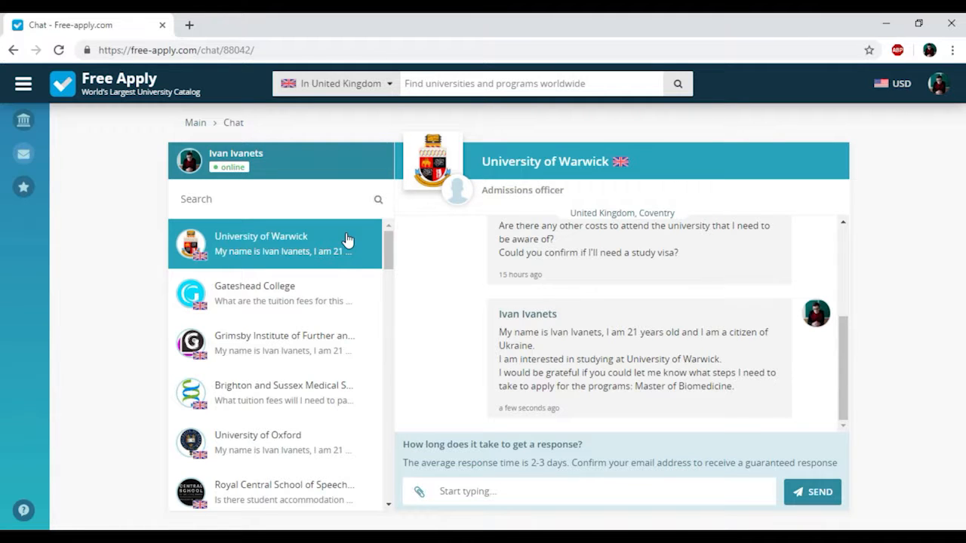
{"action": "mouse_move", "coordinate": [456, 526]}
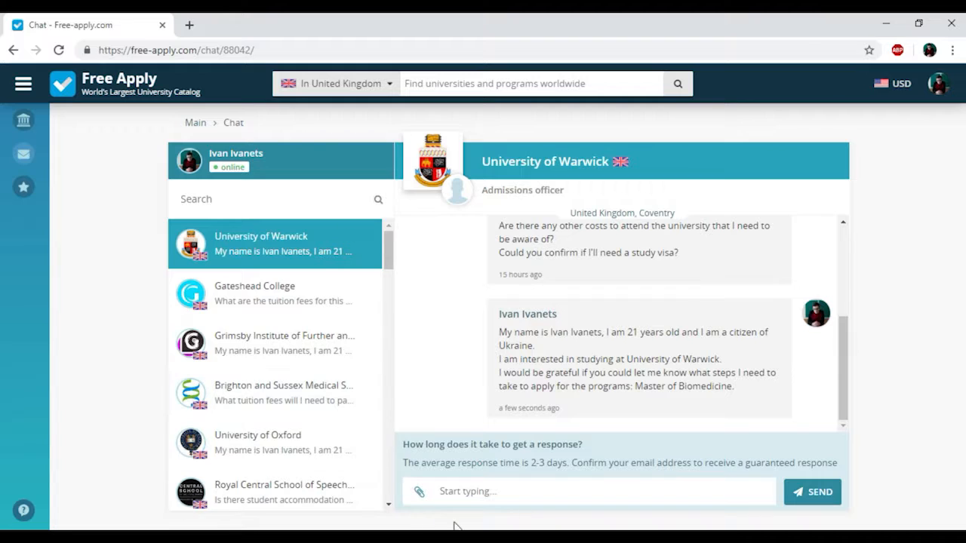